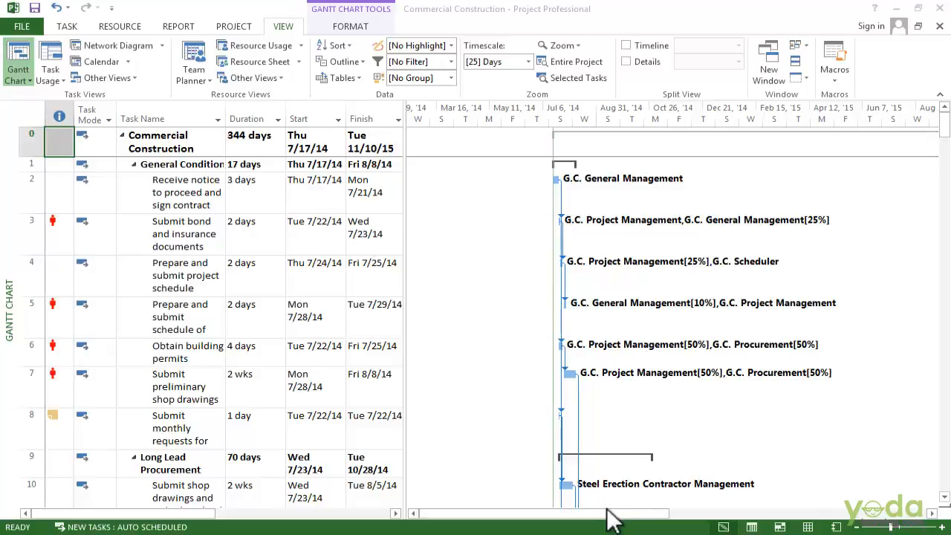
mouse_move(836, 526)
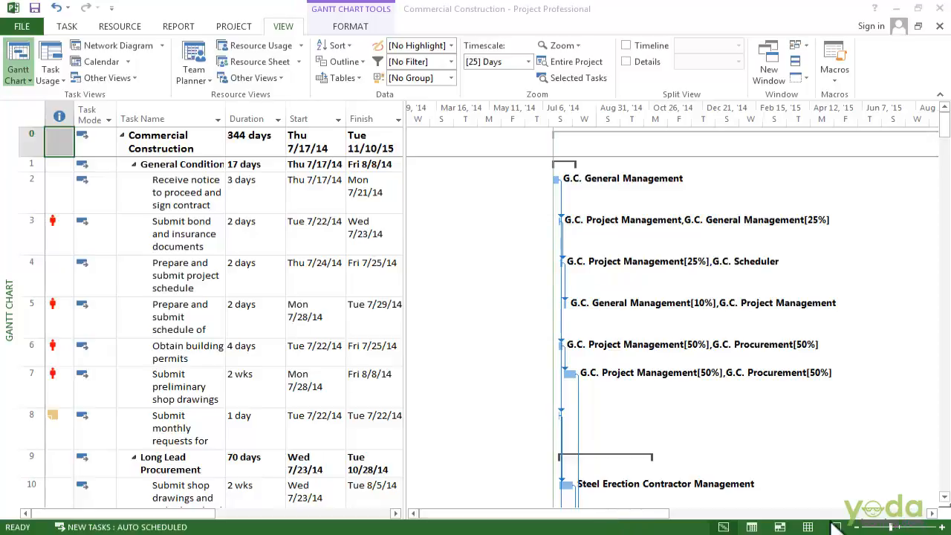
mouse_move(168, 230)
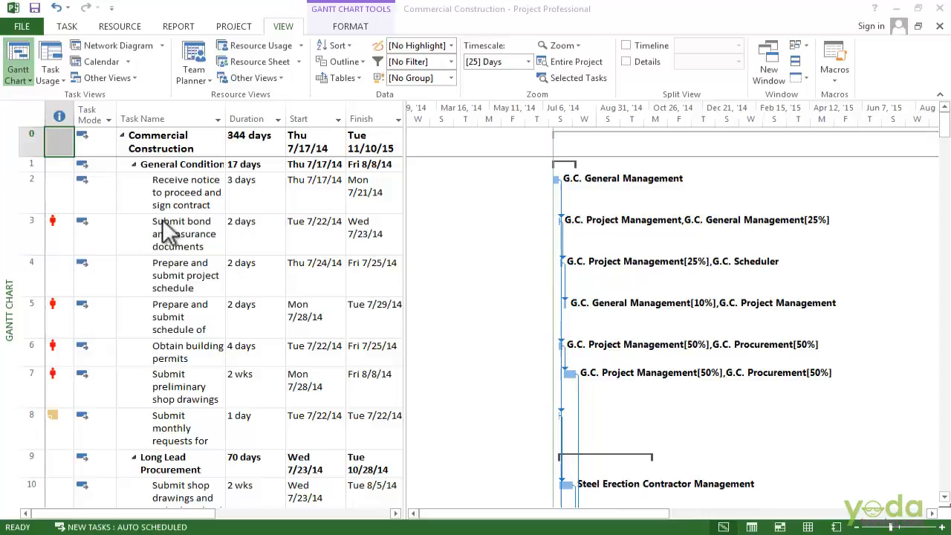
mouse_move(364, 145)
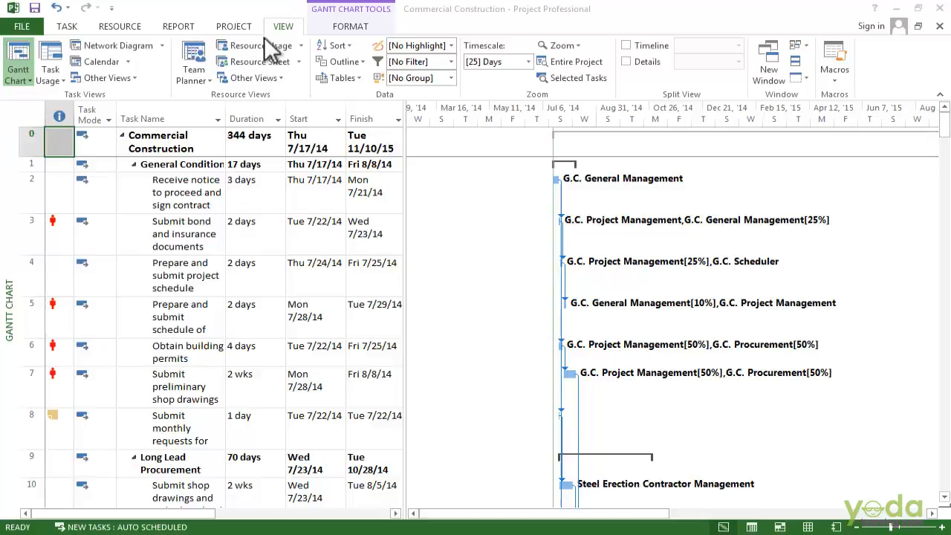
mouse_move(71, 130)
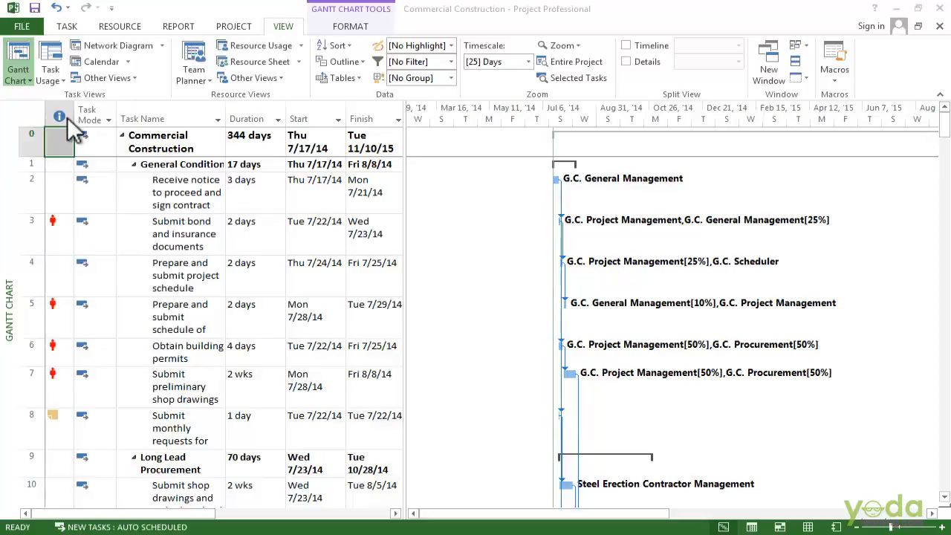
- Switch the Commercial Construction task sheet to the built-in Summary table
left_click(17, 56)
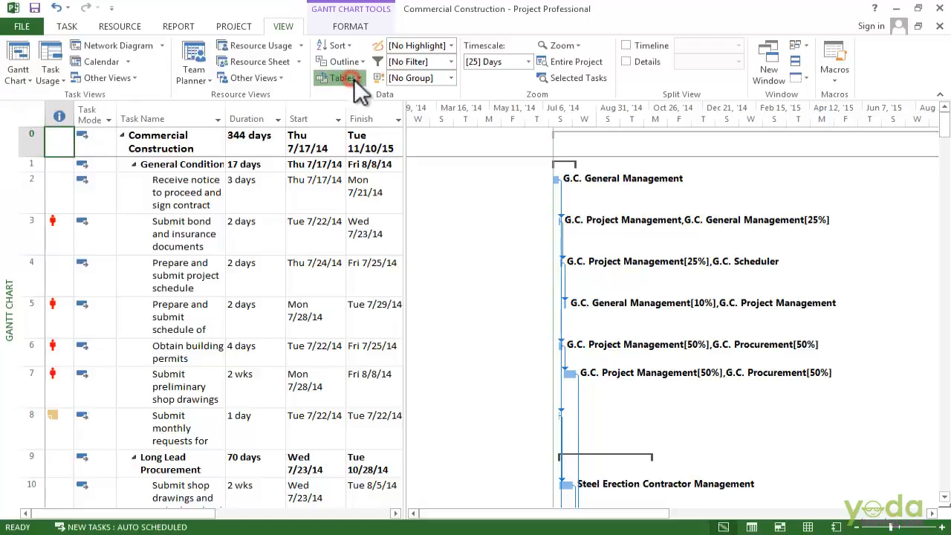
left_click(339, 78)
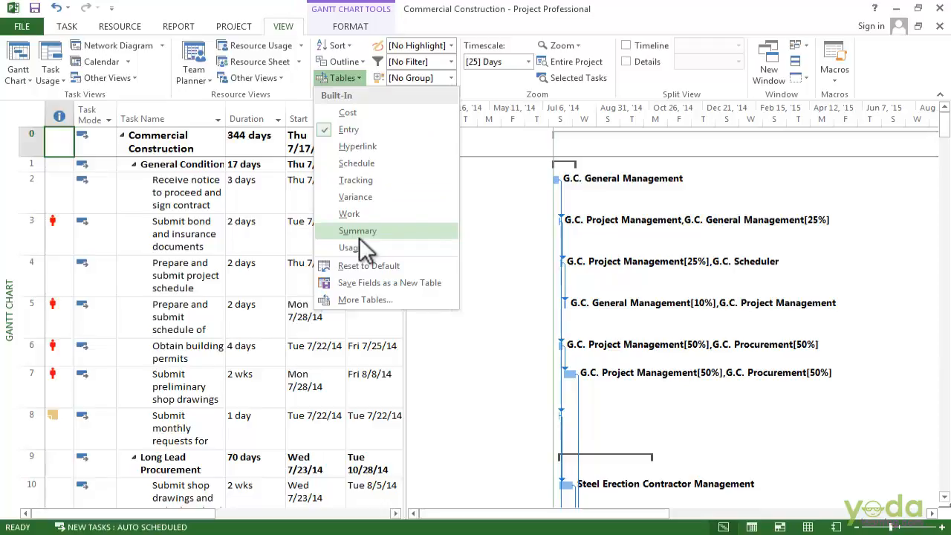
left_click(358, 230)
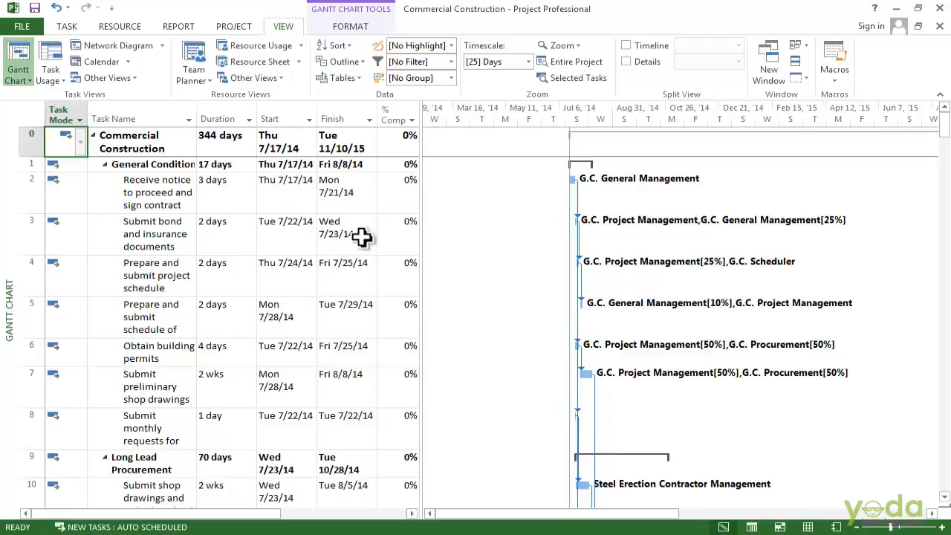
mouse_move(294, 269)
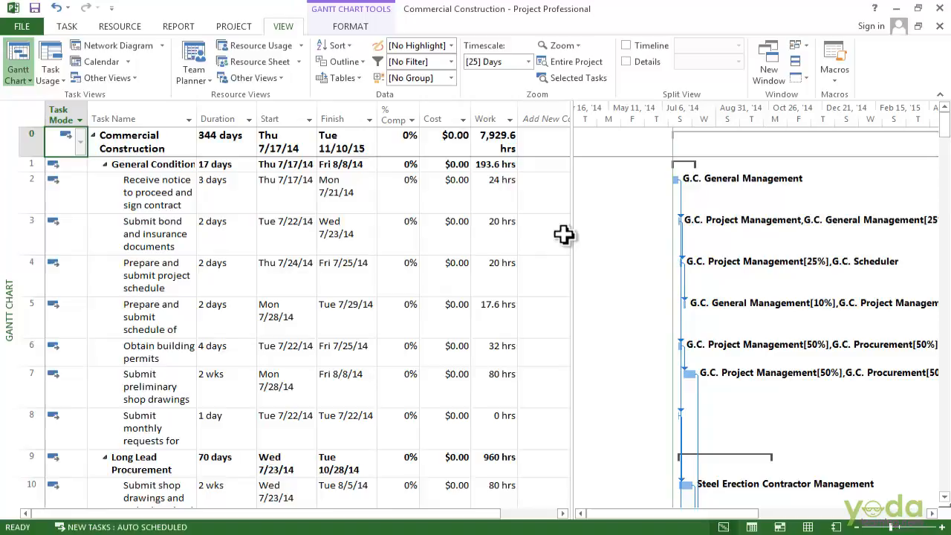
mouse_move(418, 162)
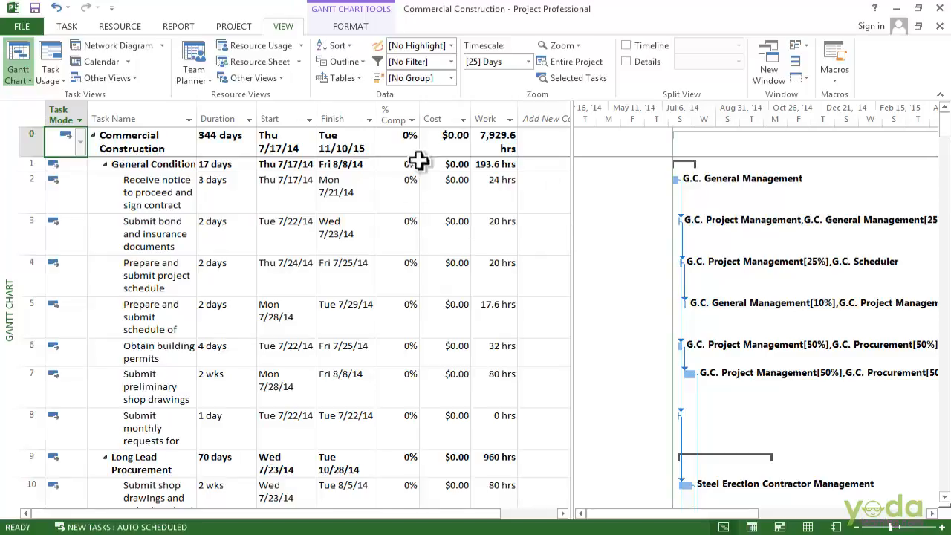
mouse_move(279, 118)
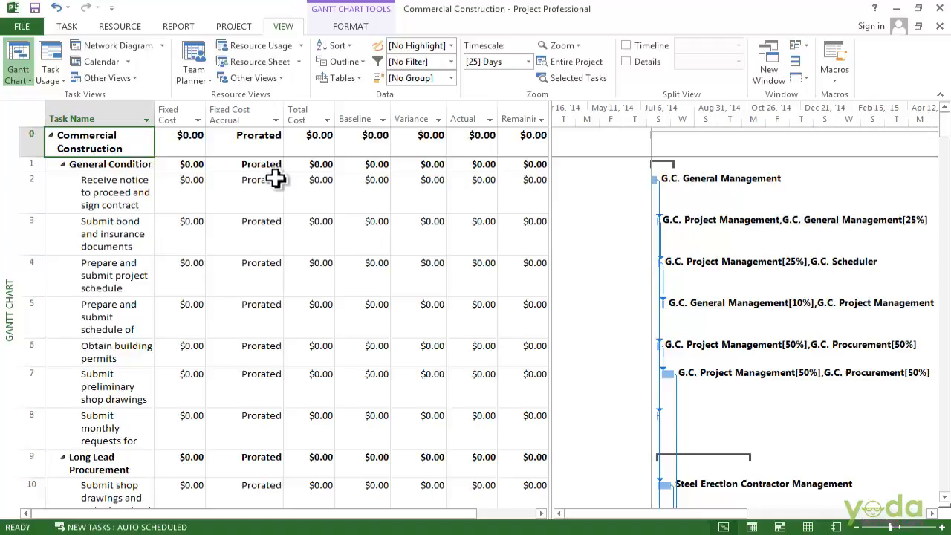
mouse_move(311, 176)
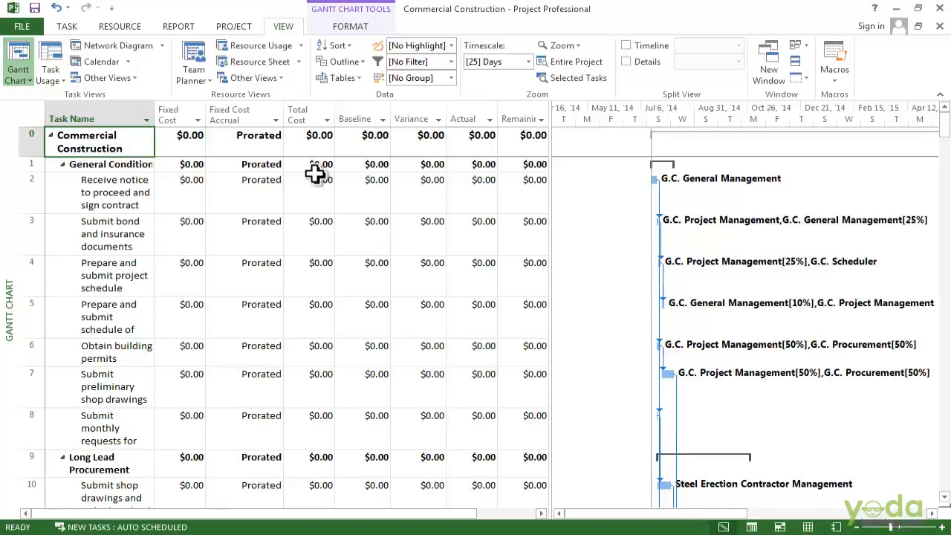
mouse_move(384, 201)
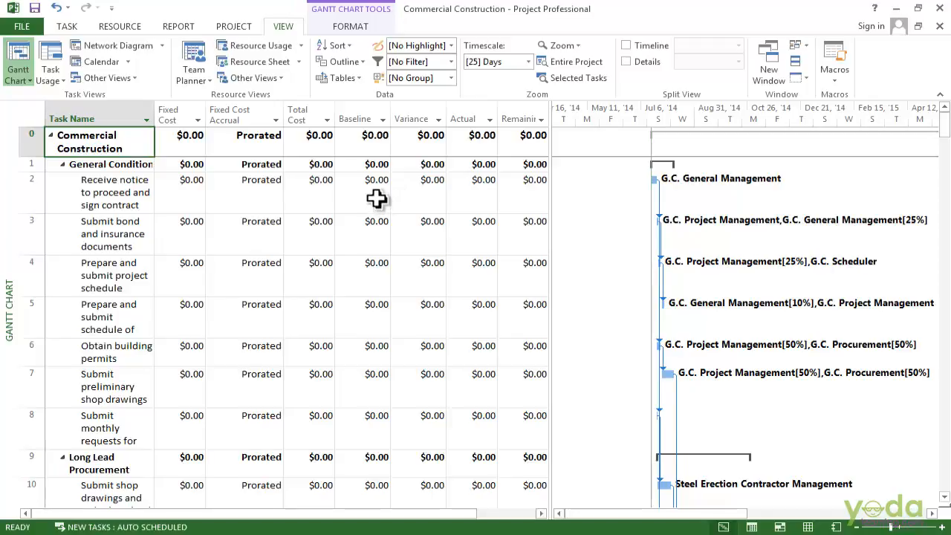
mouse_move(366, 198)
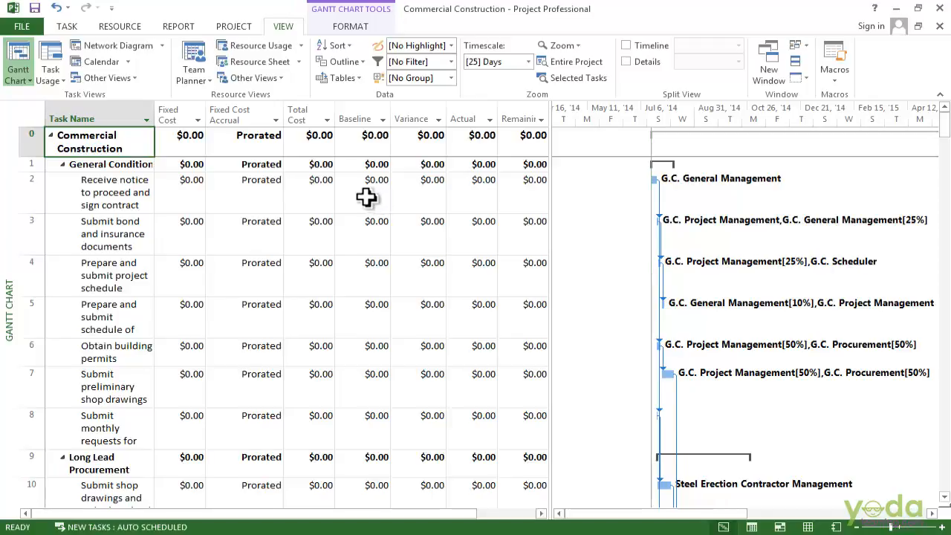
mouse_move(377, 193)
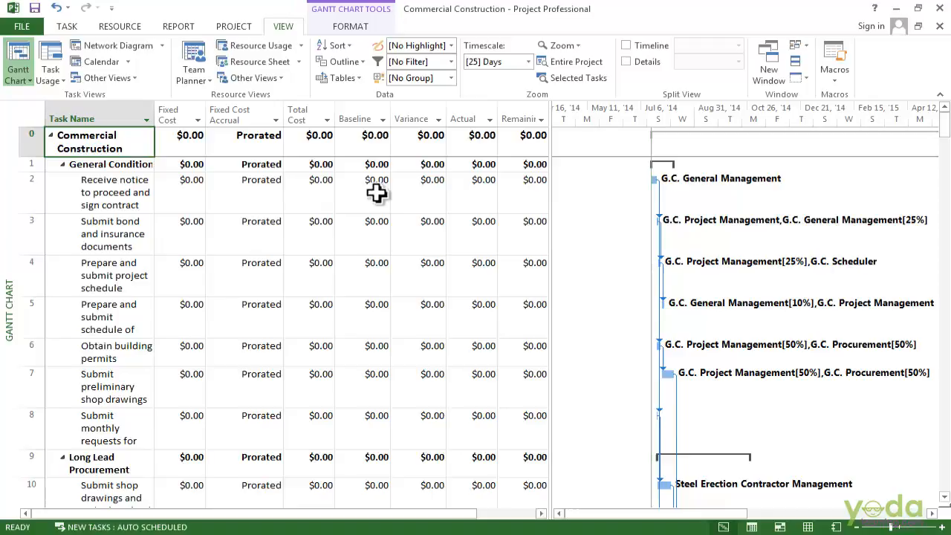
mouse_move(401, 221)
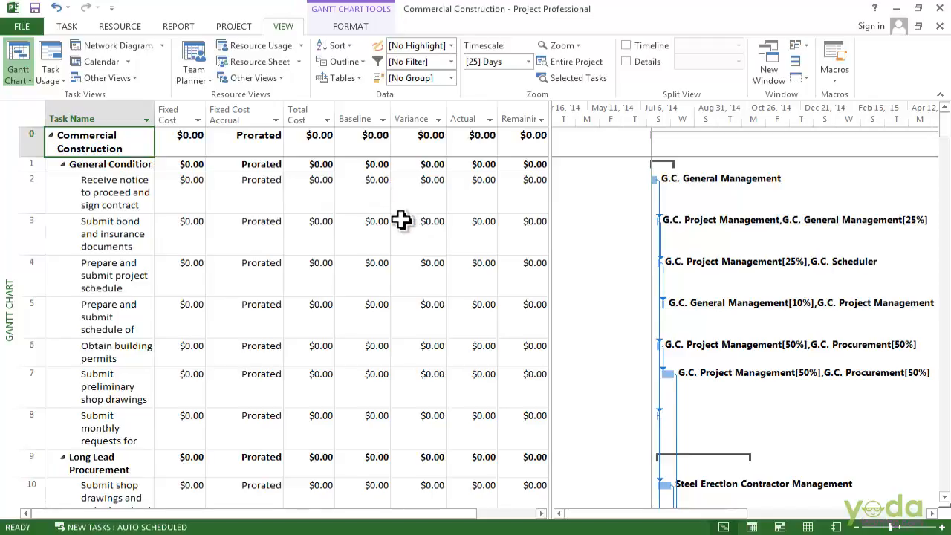
mouse_move(254, 215)
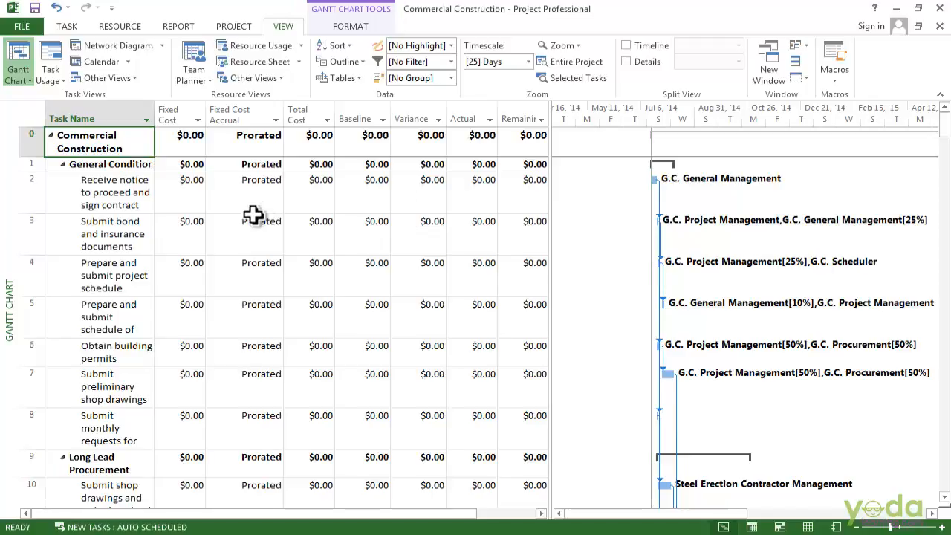
mouse_move(193, 165)
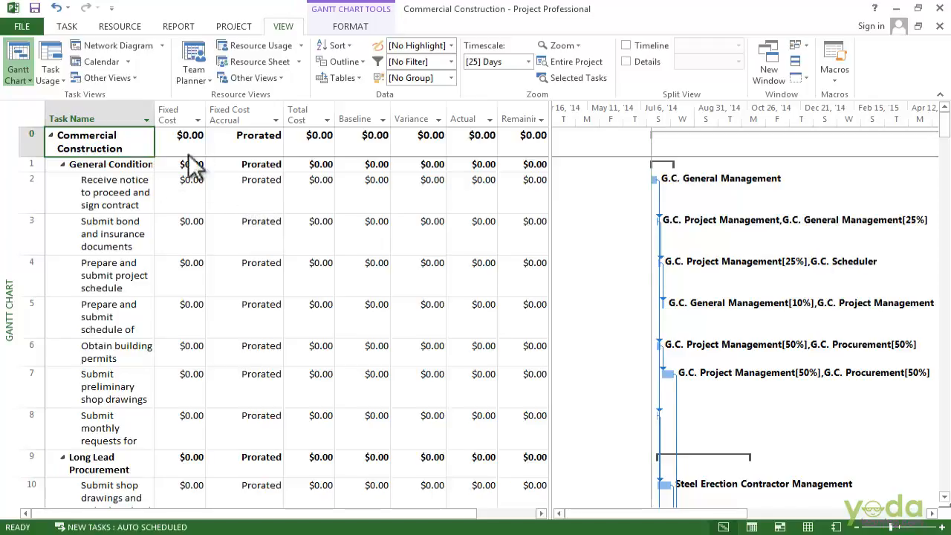
left_click(340, 78)
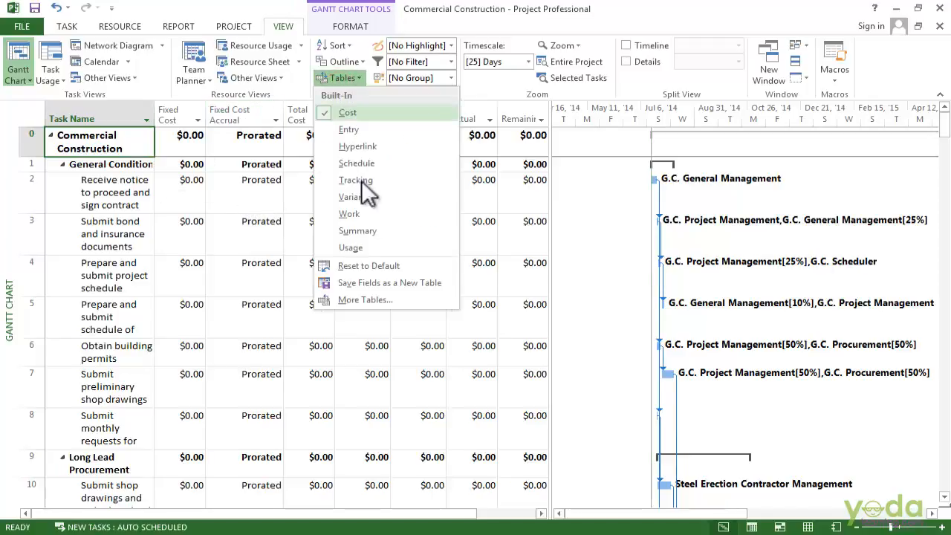
left_click(364, 300)
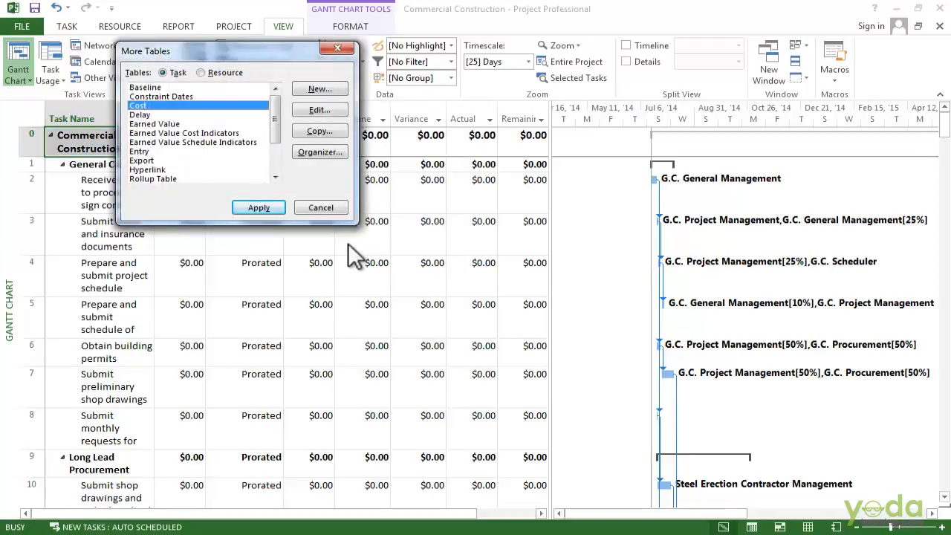
mouse_move(416, 204)
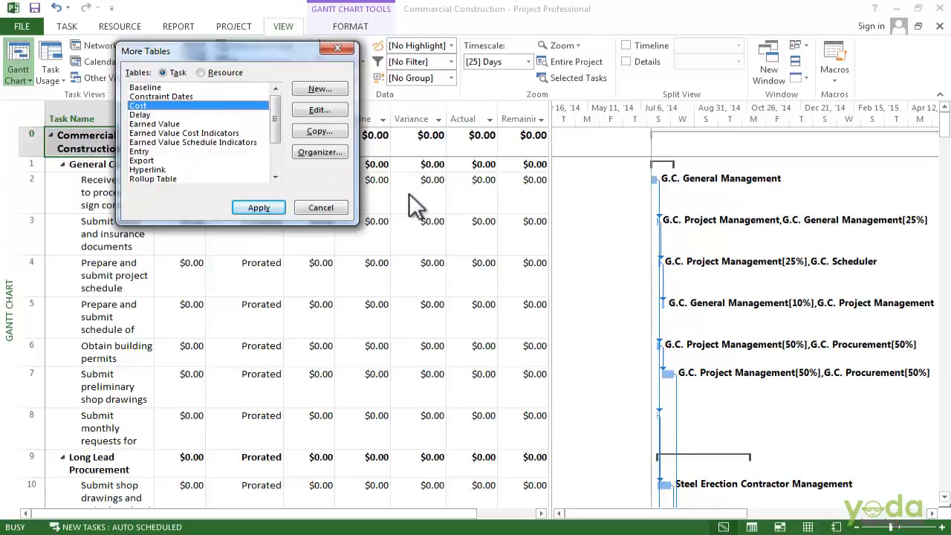
mouse_move(457, 205)
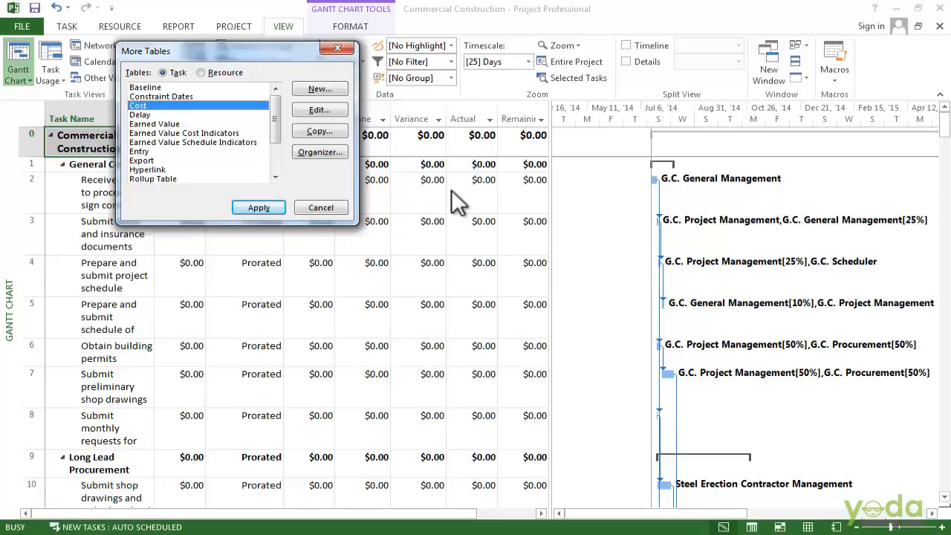
left_click(258, 207)
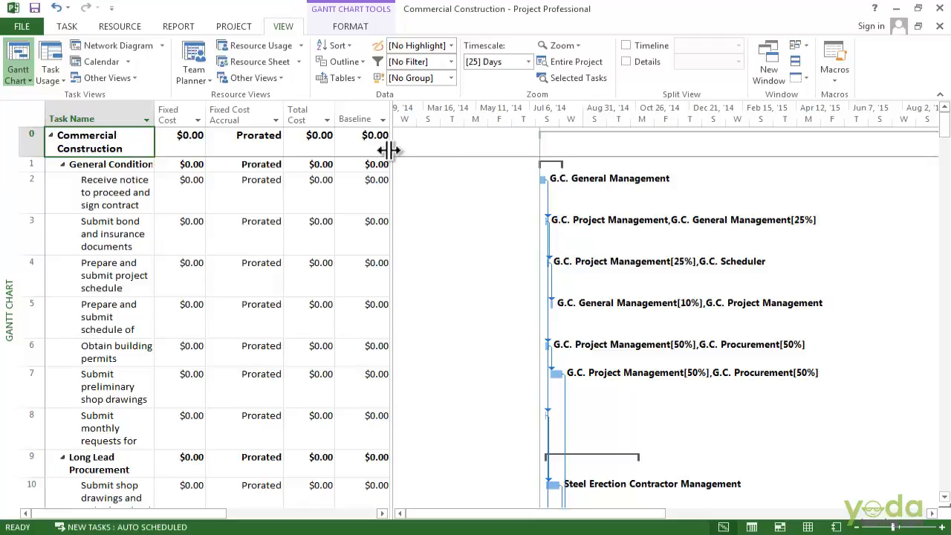
mouse_move(387, 146)
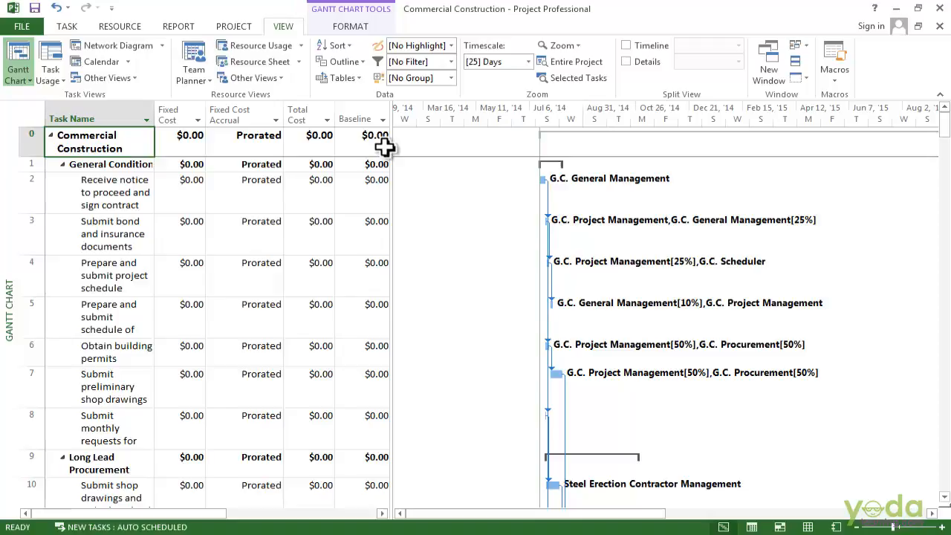
mouse_move(370, 186)
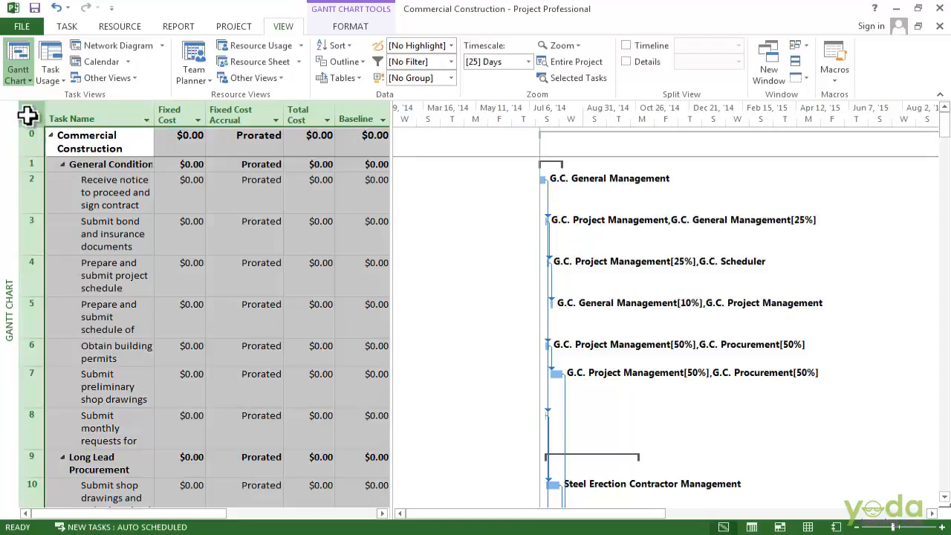
mouse_move(33, 126)
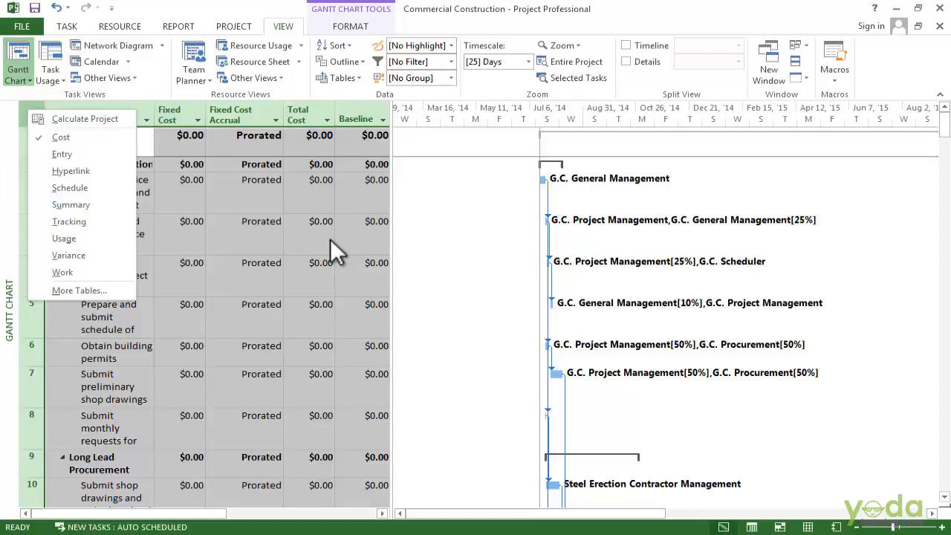
mouse_move(286, 245)
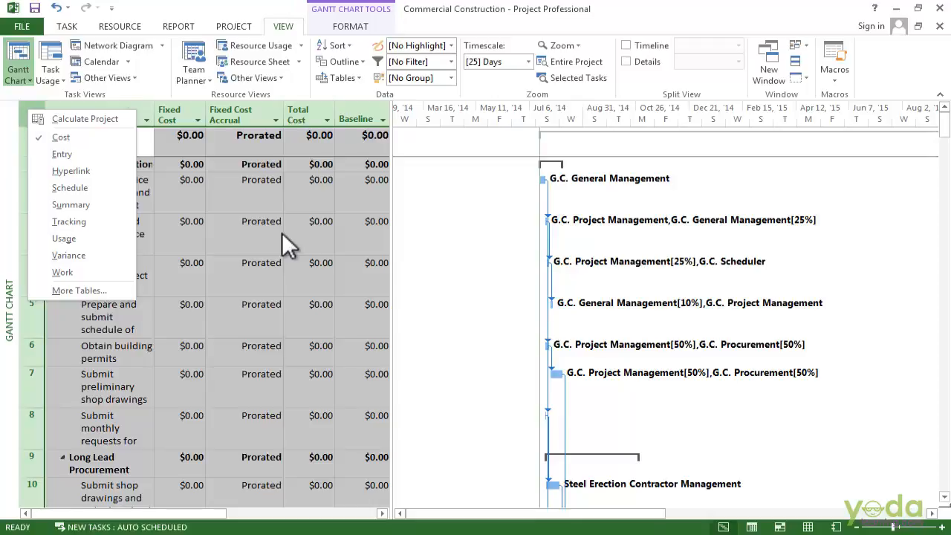
- Choose Summary from the table shortcut menu to apply it to the Gantt view
left_click(62, 154)
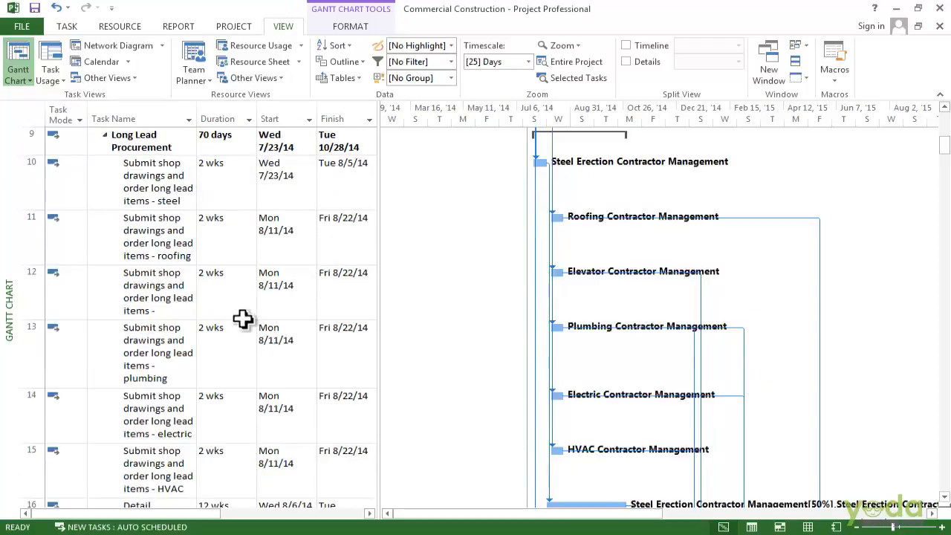
scroll("down", 3)
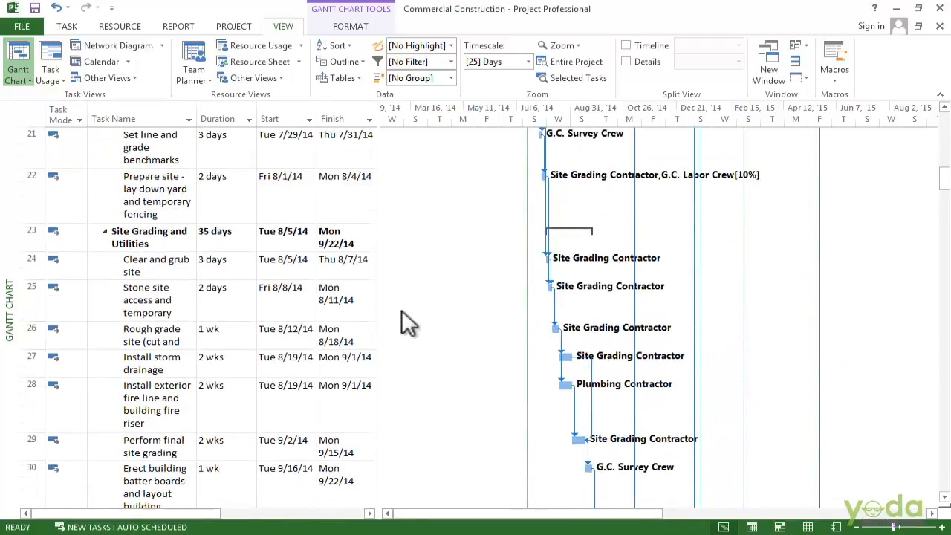
scroll("down", 3)
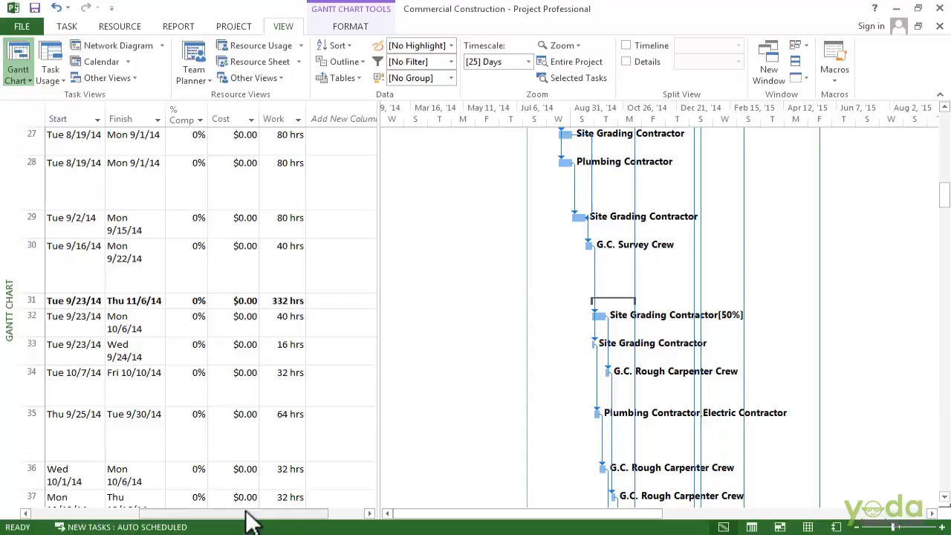
scroll("up", 3)
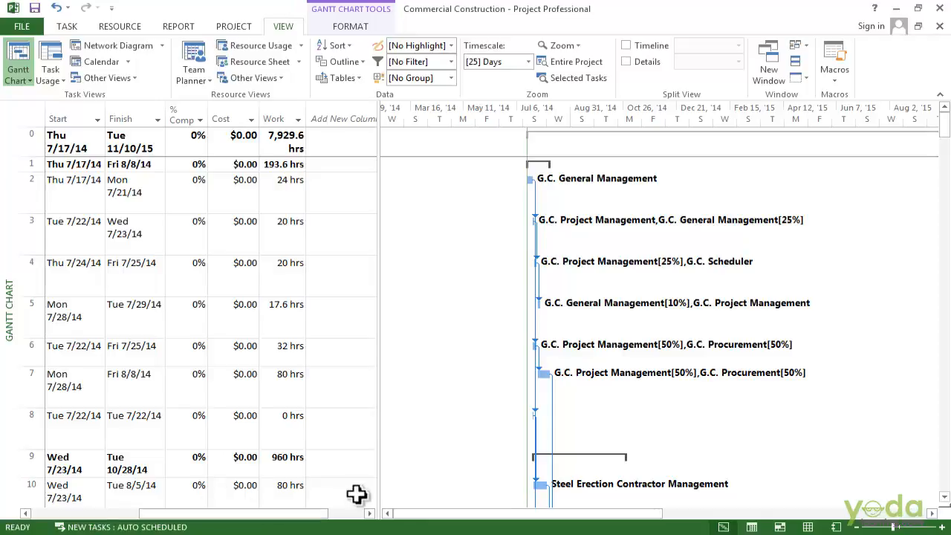
mouse_move(379, 394)
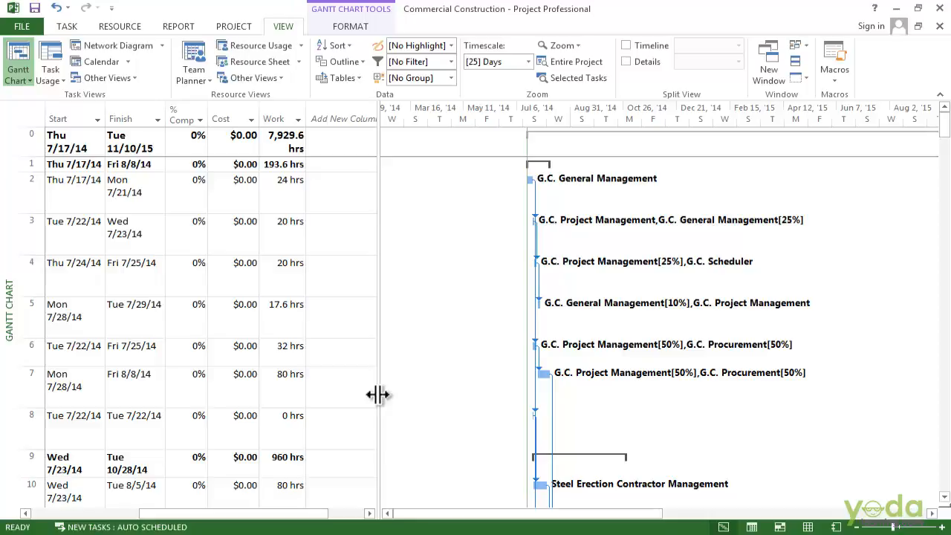
mouse_move(407, 348)
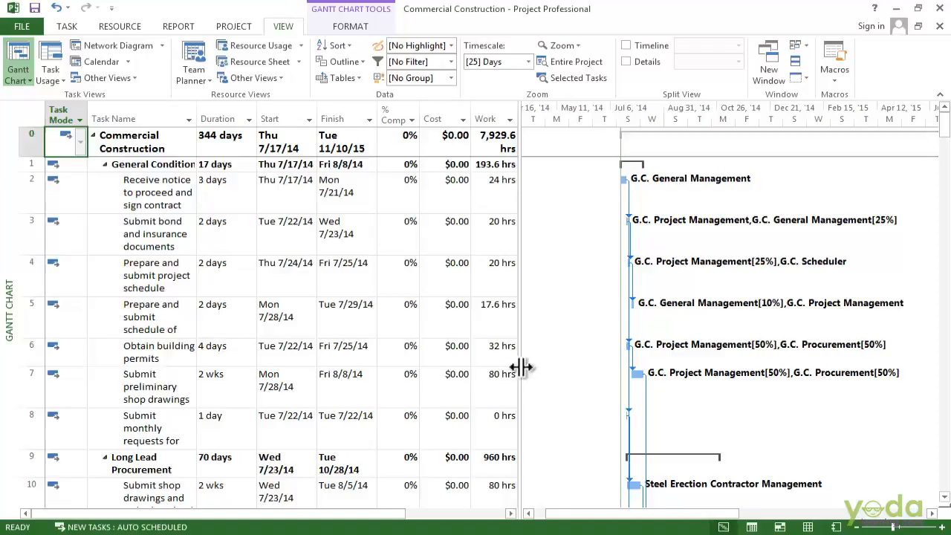
mouse_move(89, 527)
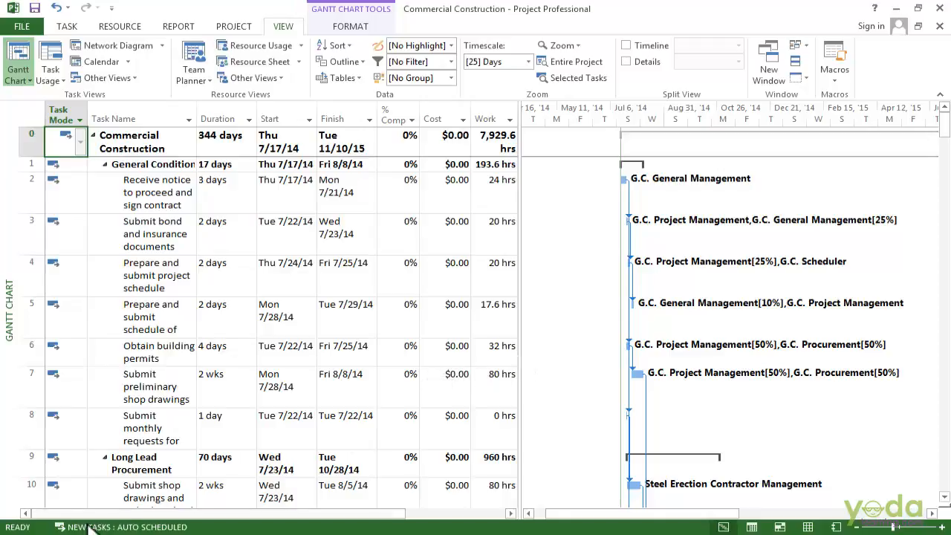
mouse_move(107, 438)
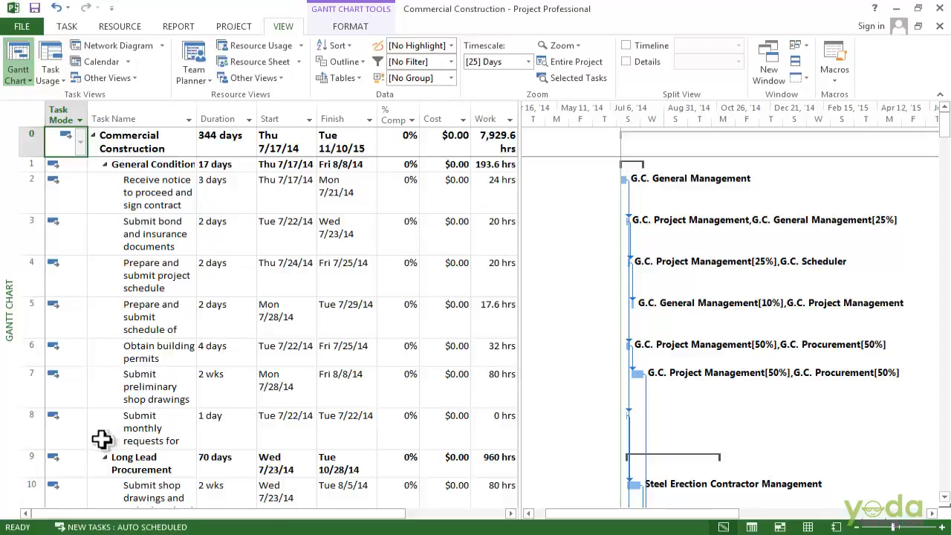
mouse_move(23, 453)
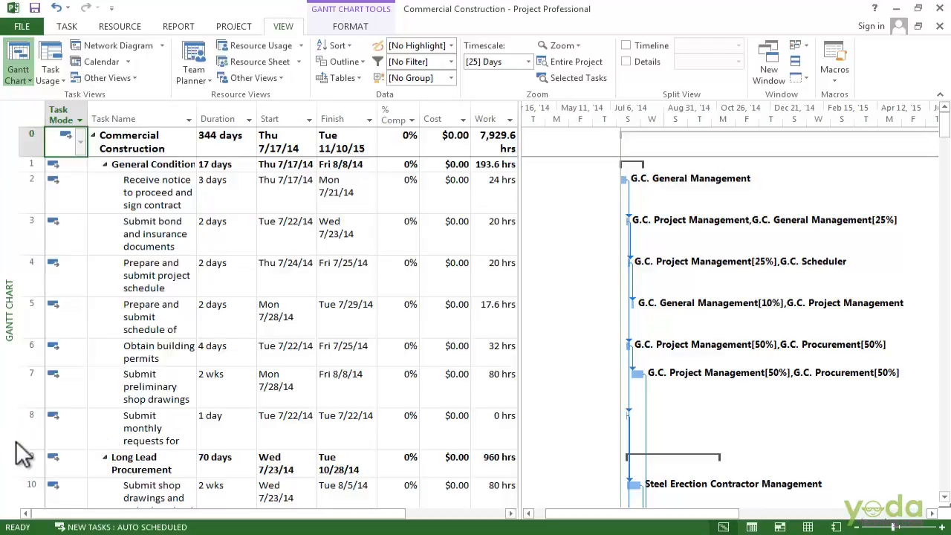